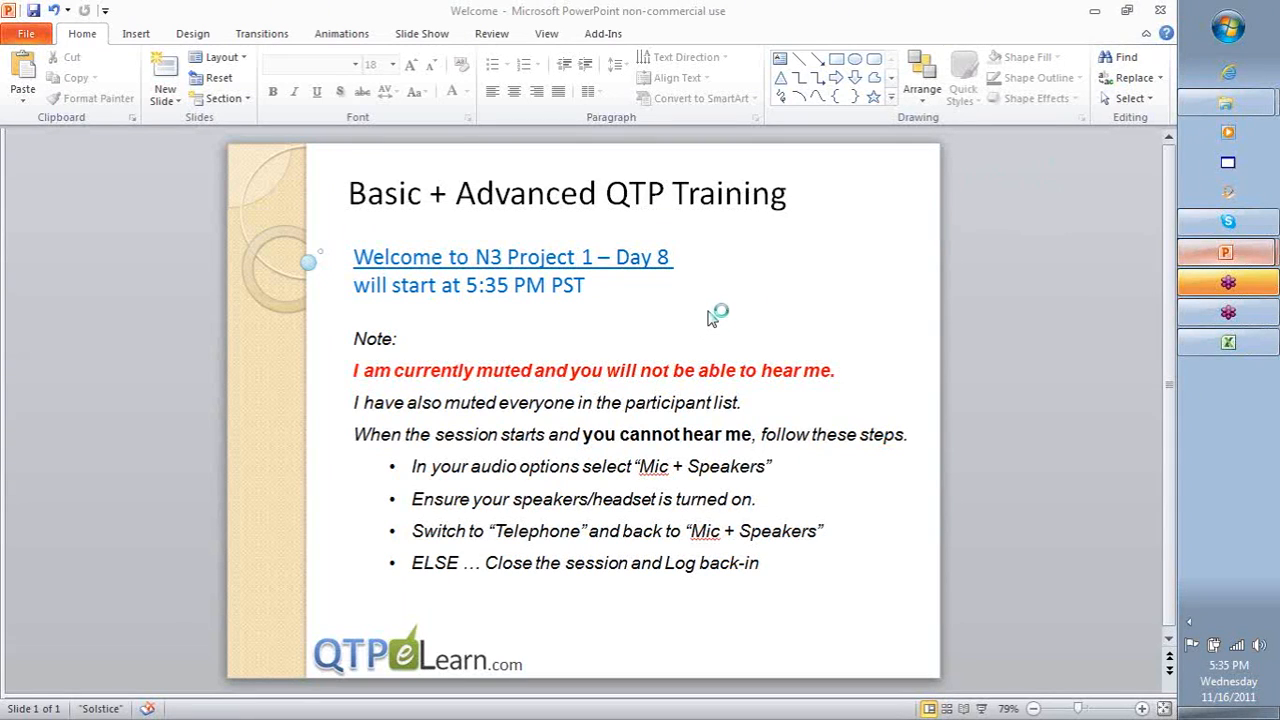
mouse_move(710, 318)
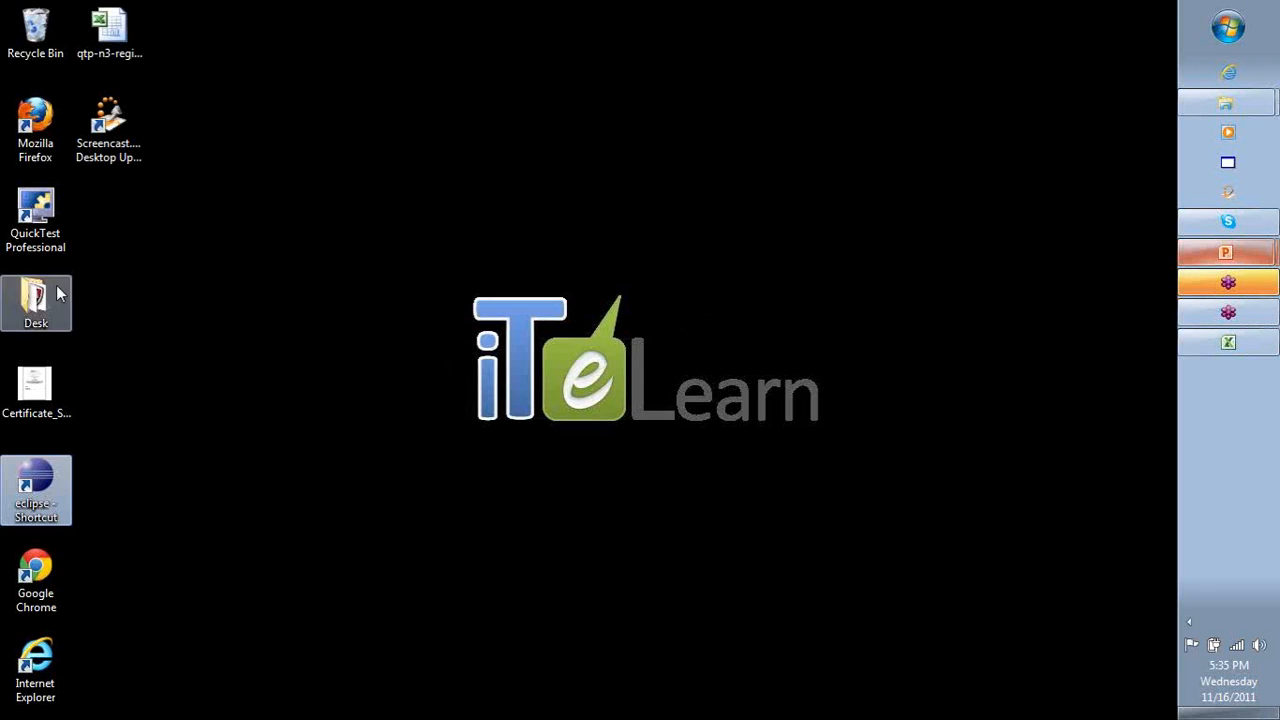
Launch QuickTest Professional from its desktop shortcut.
left_click(36, 218)
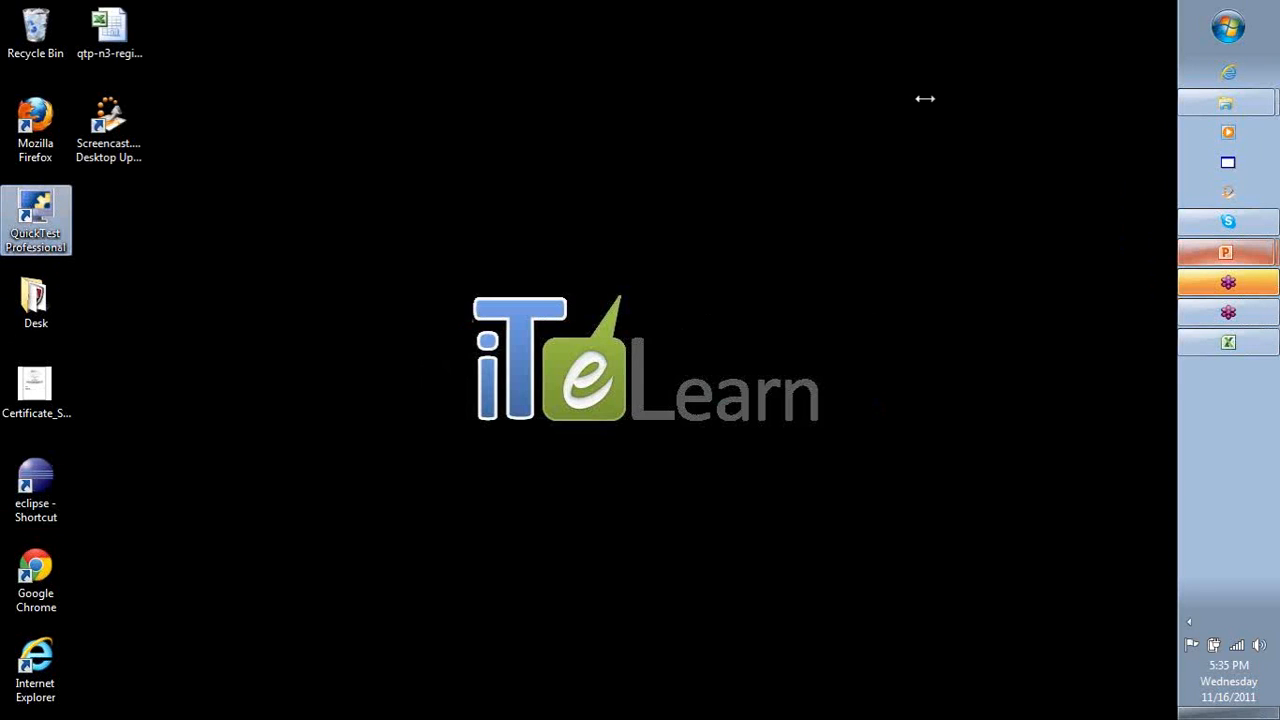
double_click(36, 220)
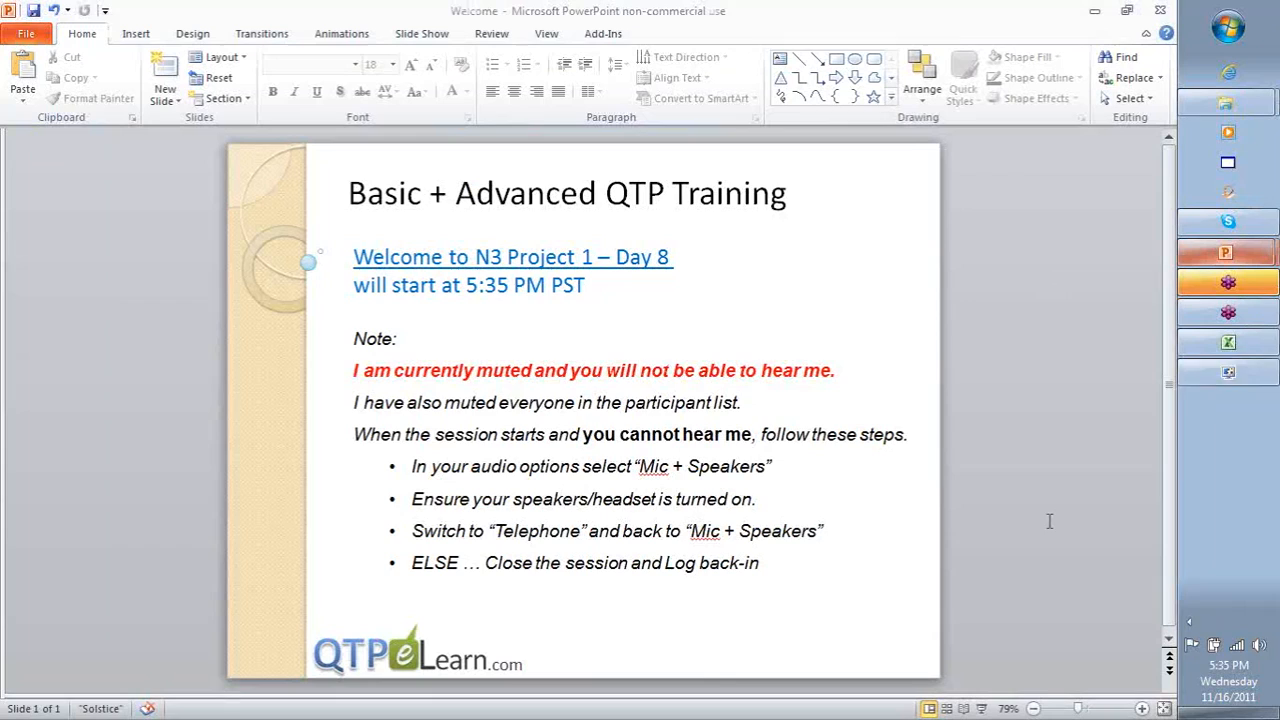
mouse_move(980, 482)
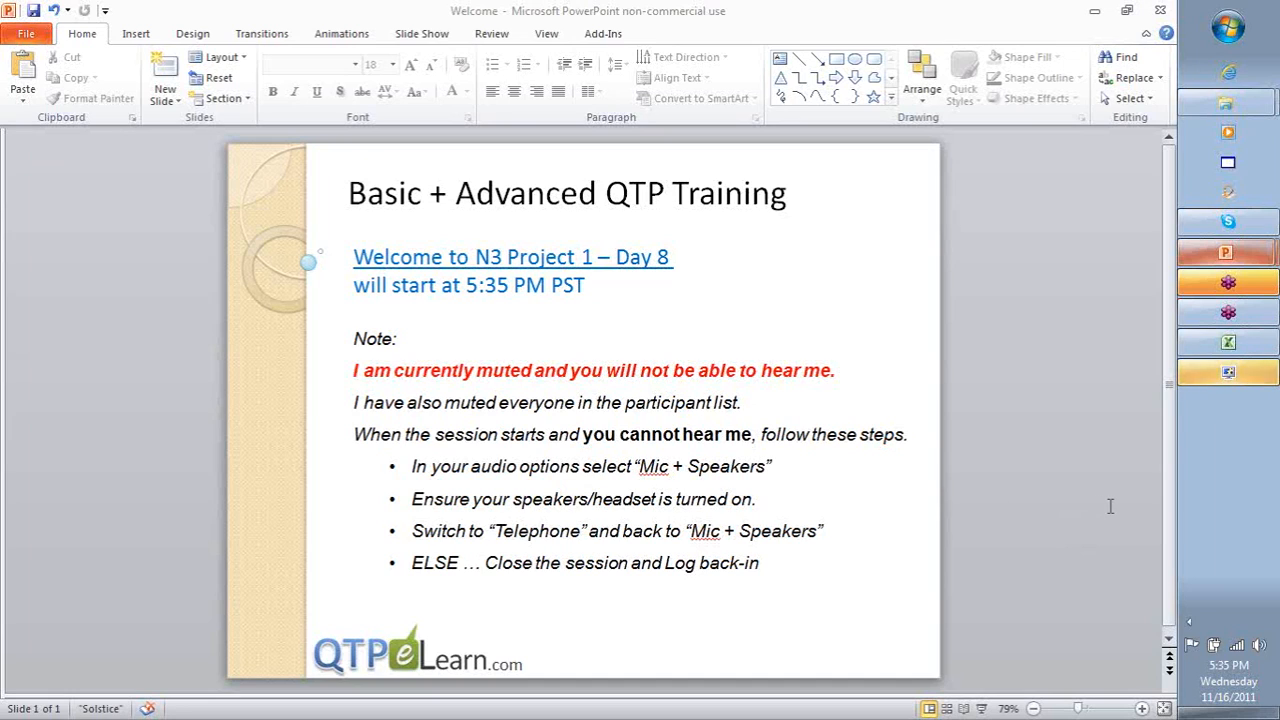
mouse_move(1052, 528)
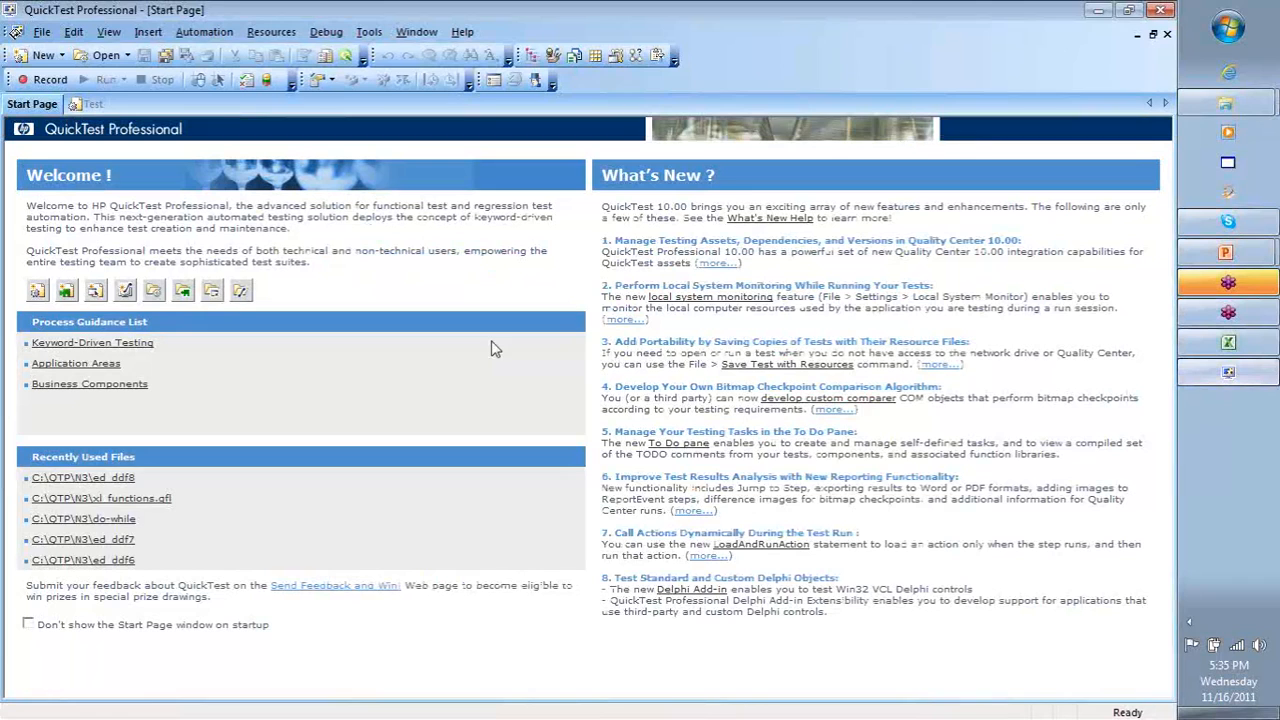
Open the ed_ddf8 test from C:\QTP\N3 and show its xl_functions.qfl library code.
left_click(100, 56)
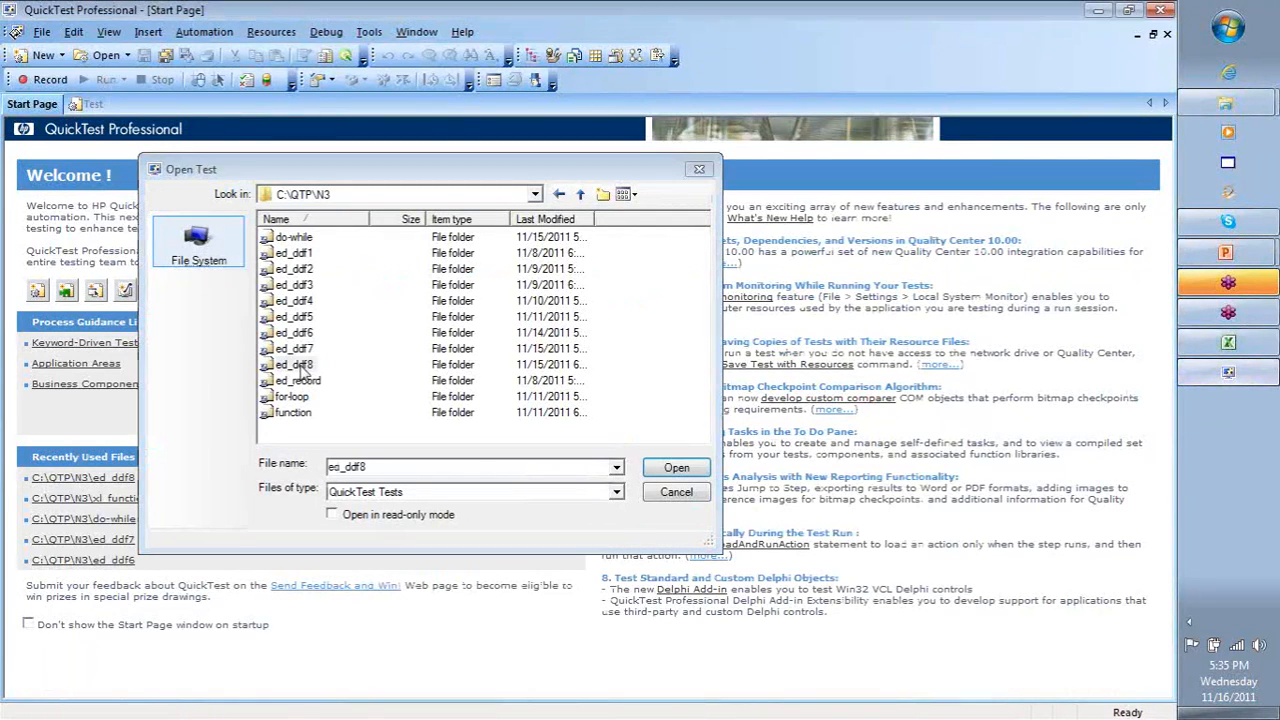
left_click(676, 468)
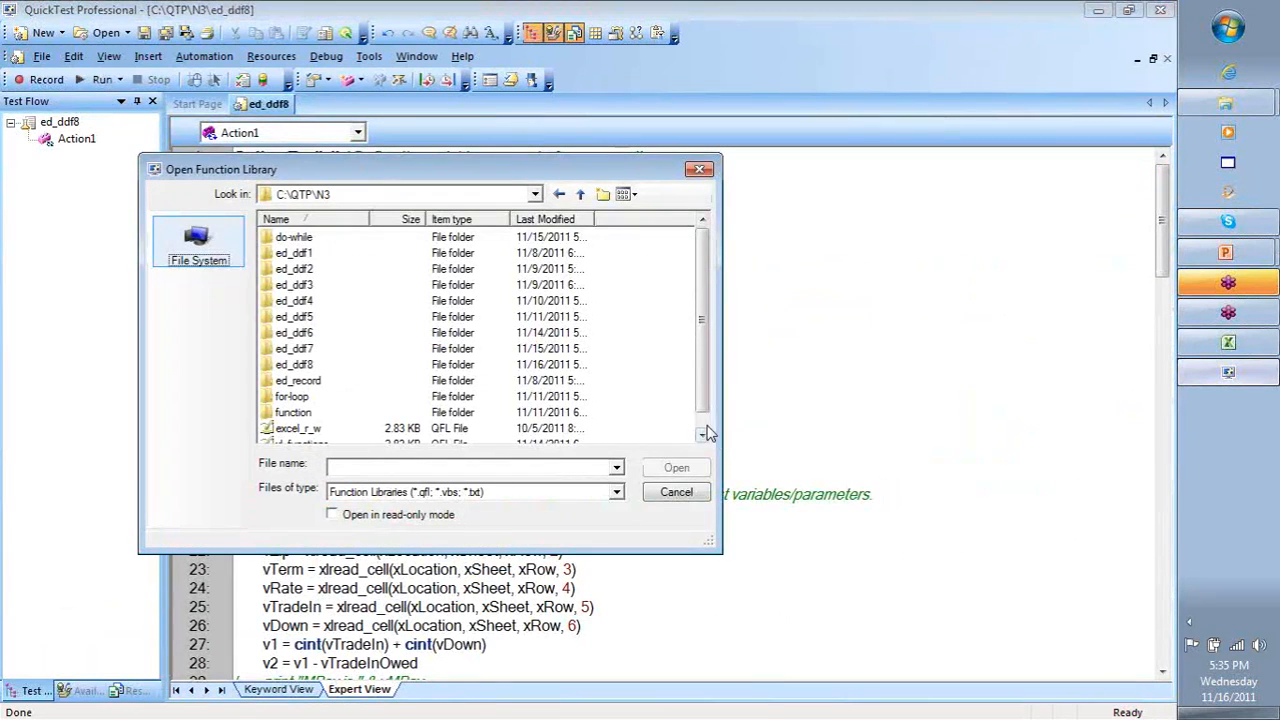
left_click(676, 492)
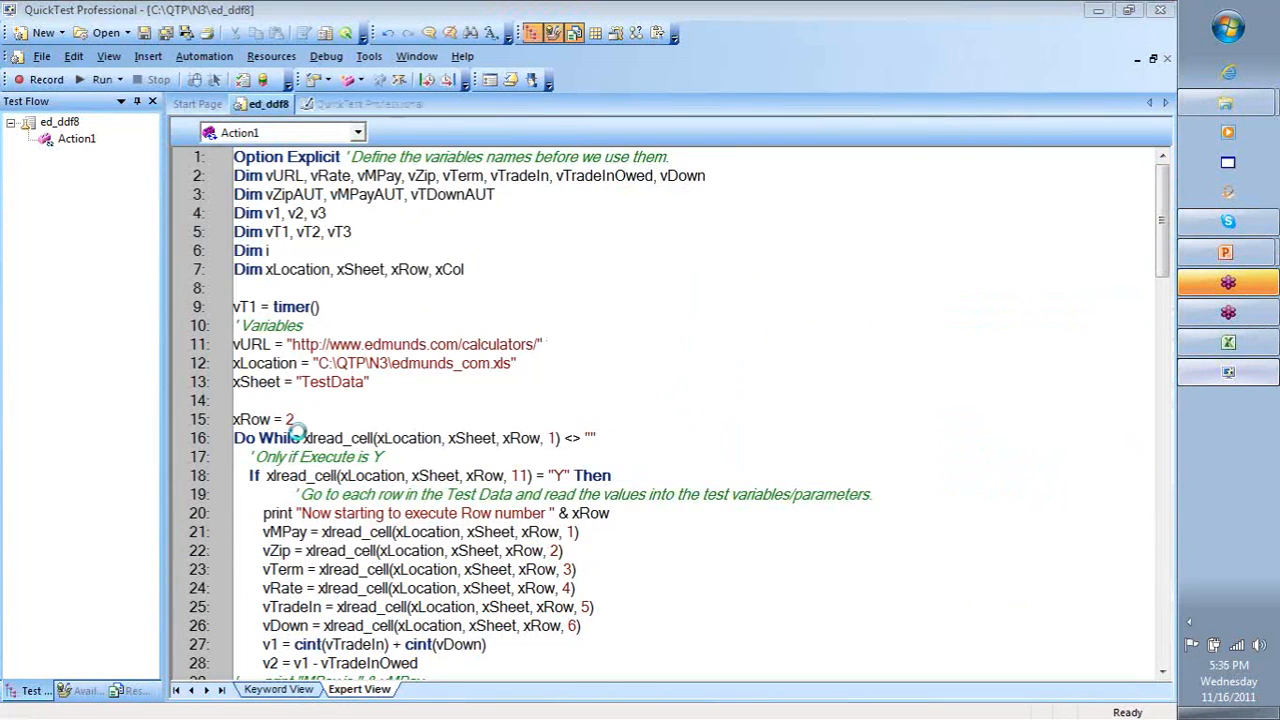
left_click(350, 104)
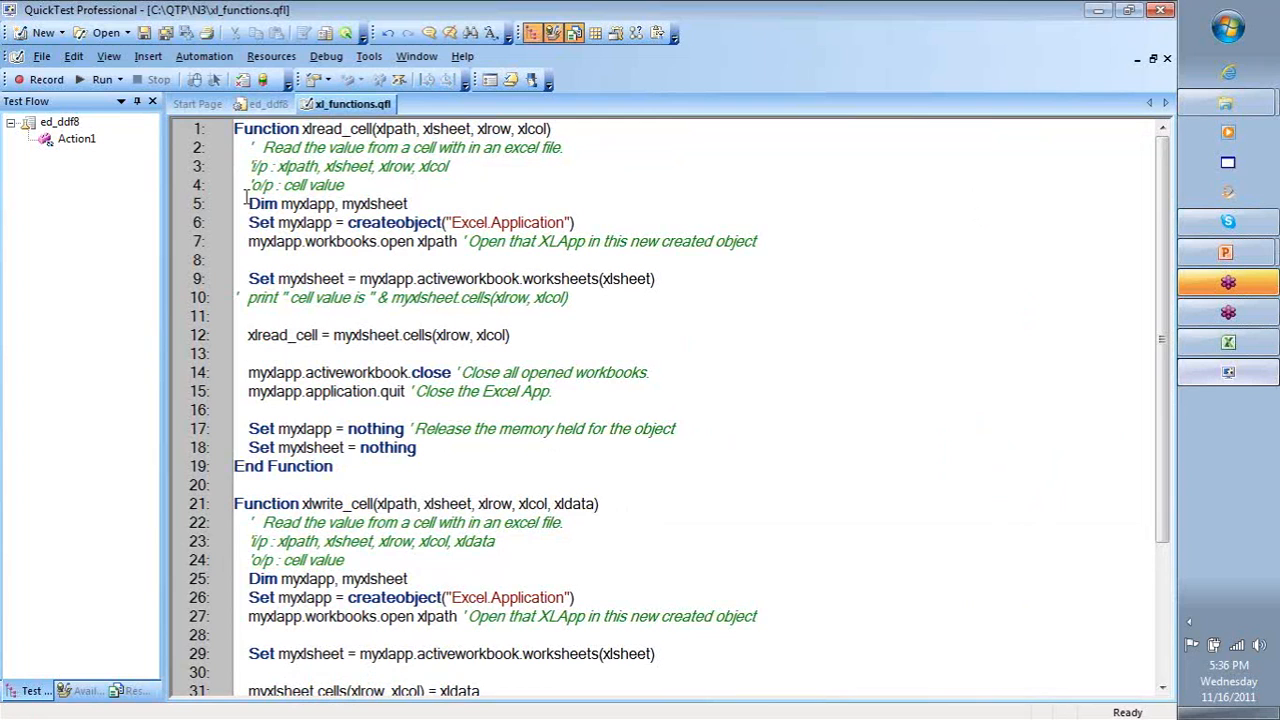
Review the Dim and createobject lines of the xwrite_cell function in xl_functions.qfl.
scroll("down", 3)
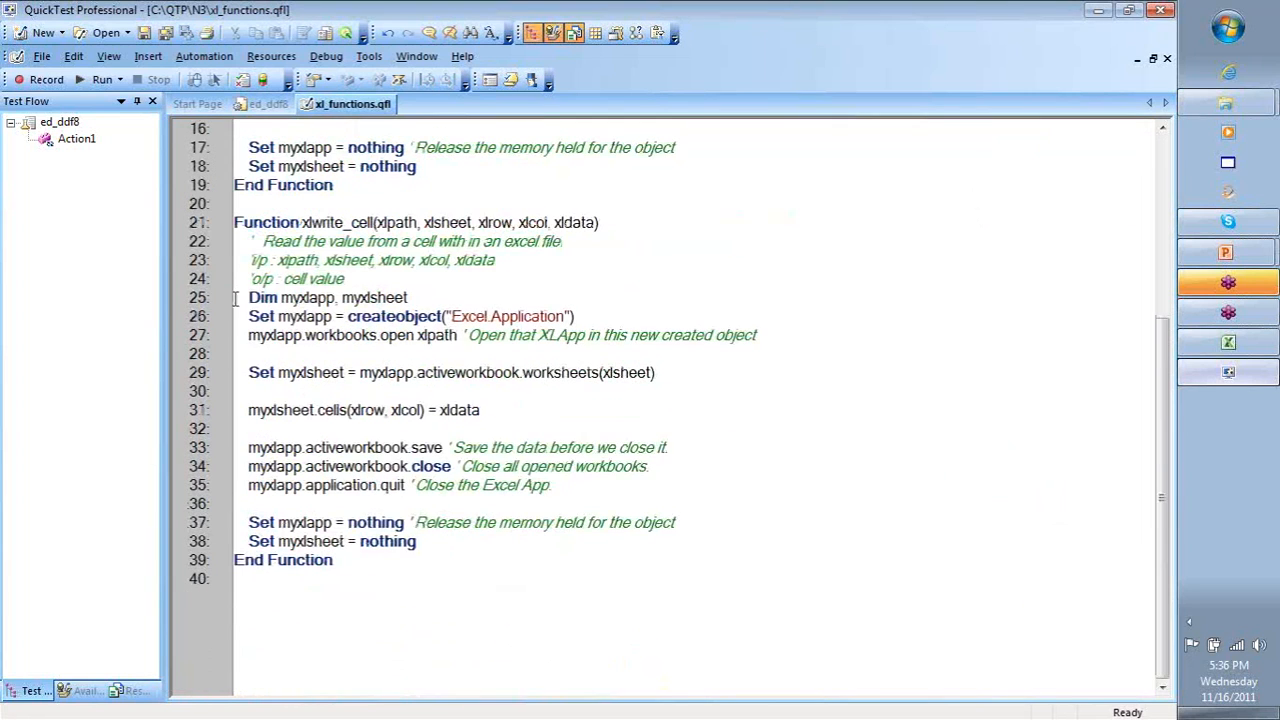
left_click_drag(234, 296, 576, 316)
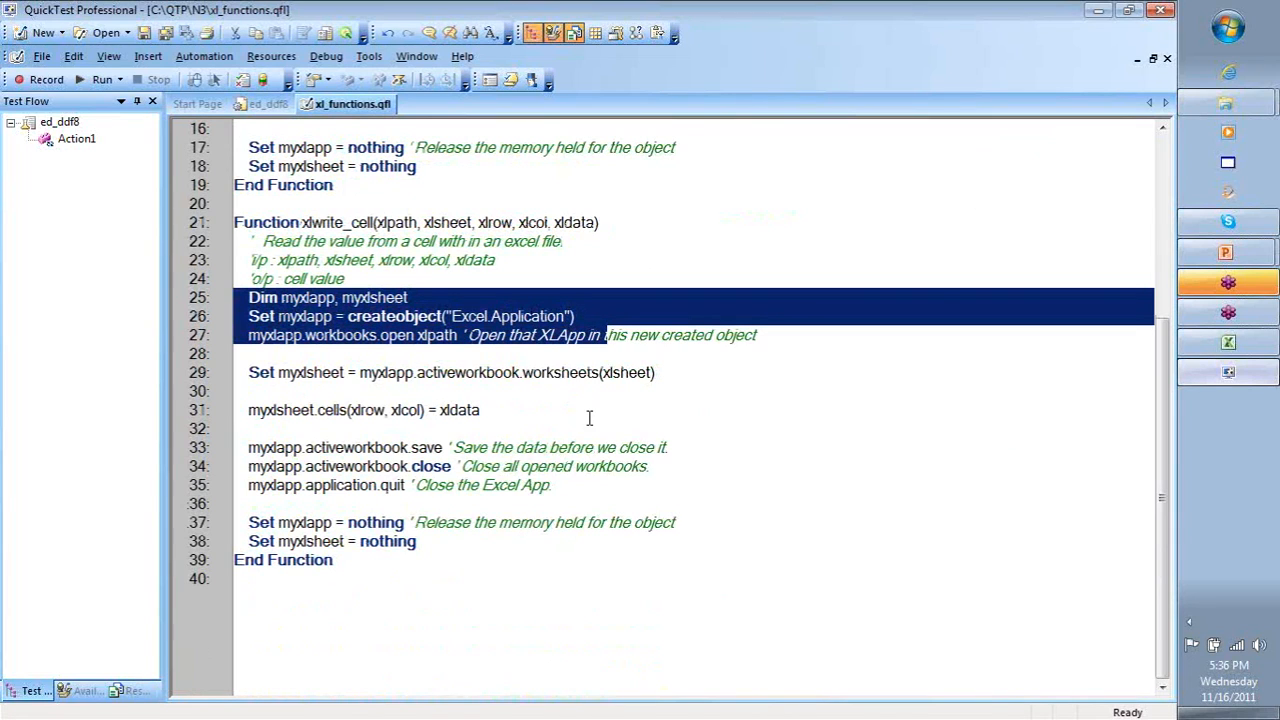
left_click(250, 354)
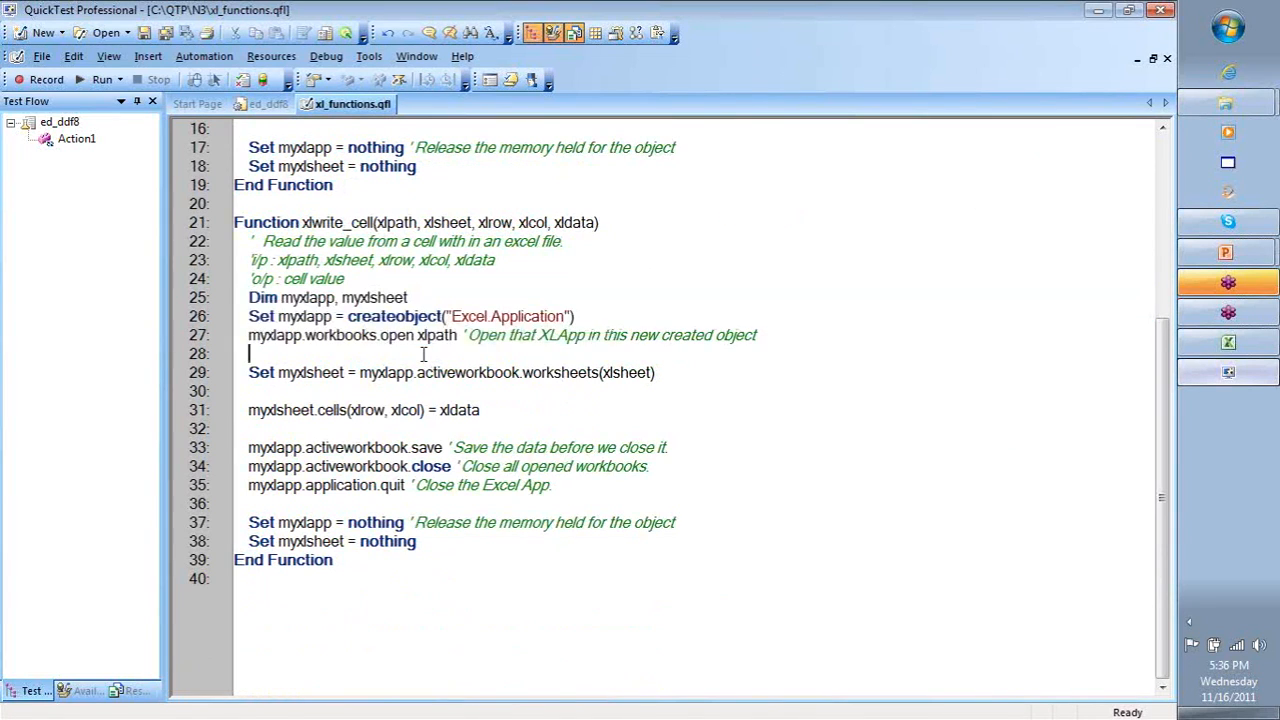
mouse_move(780, 168)
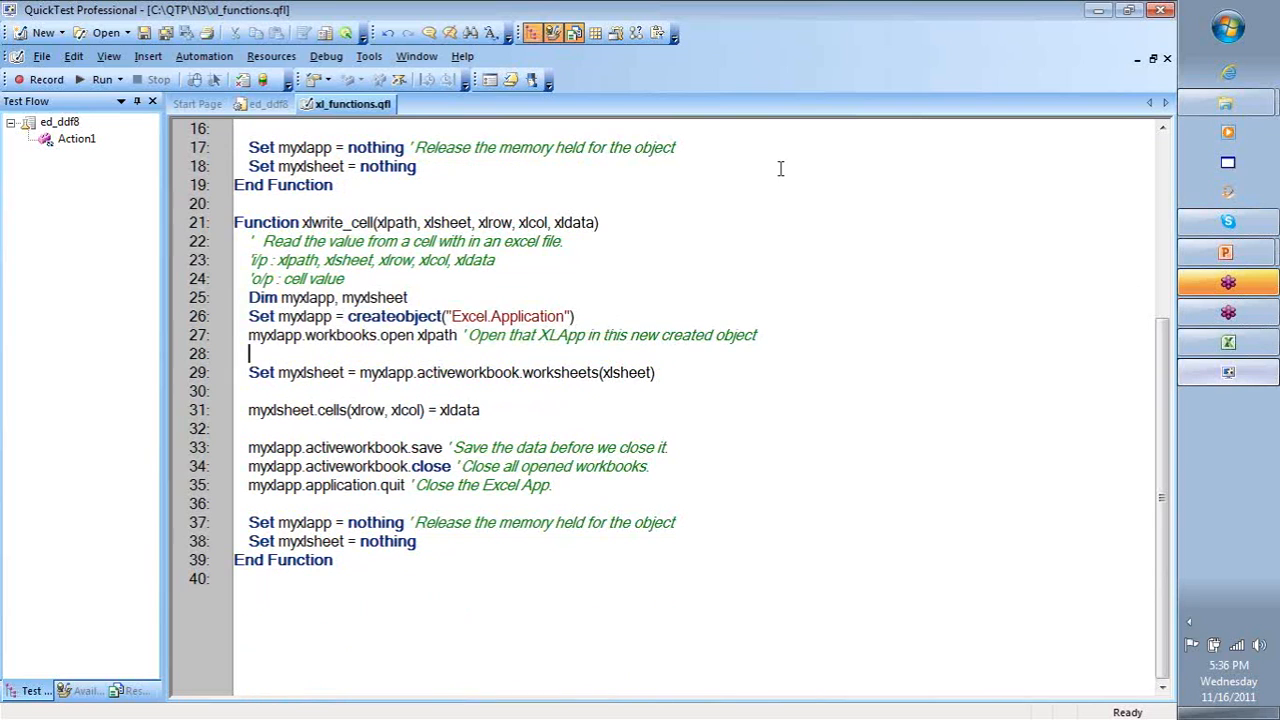
mouse_move(484, 348)
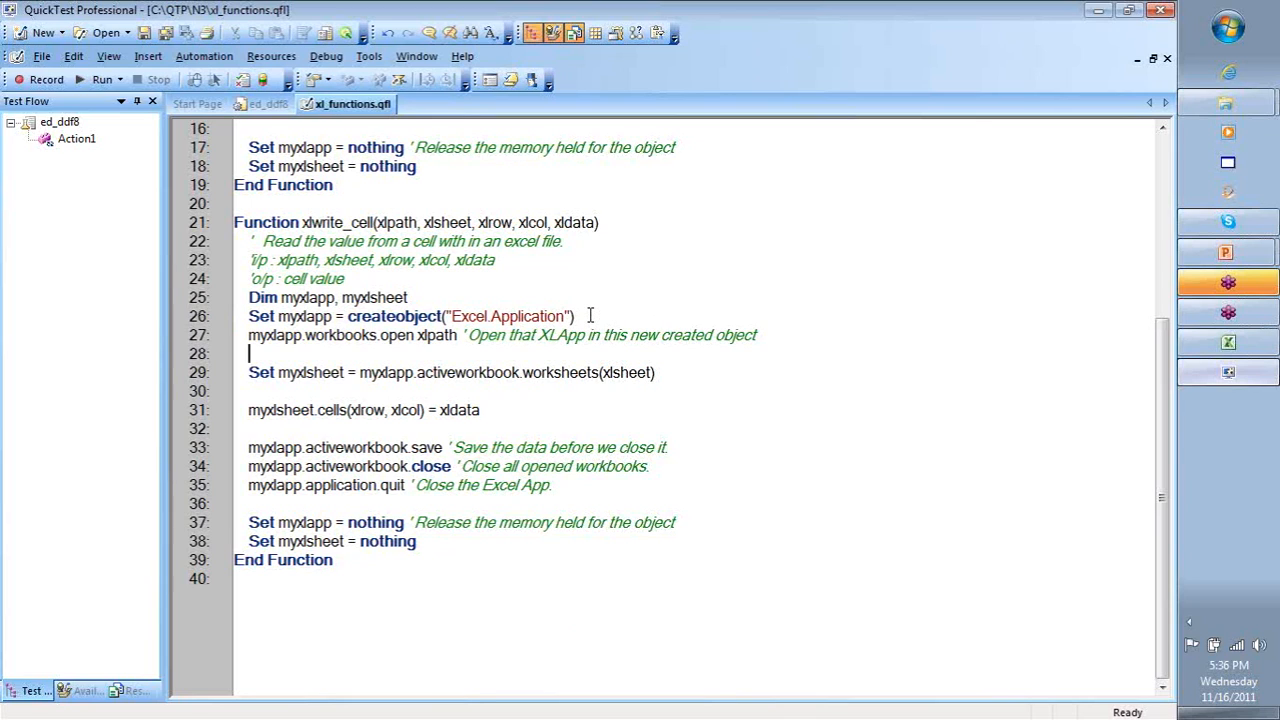
mouse_move(1028, 536)
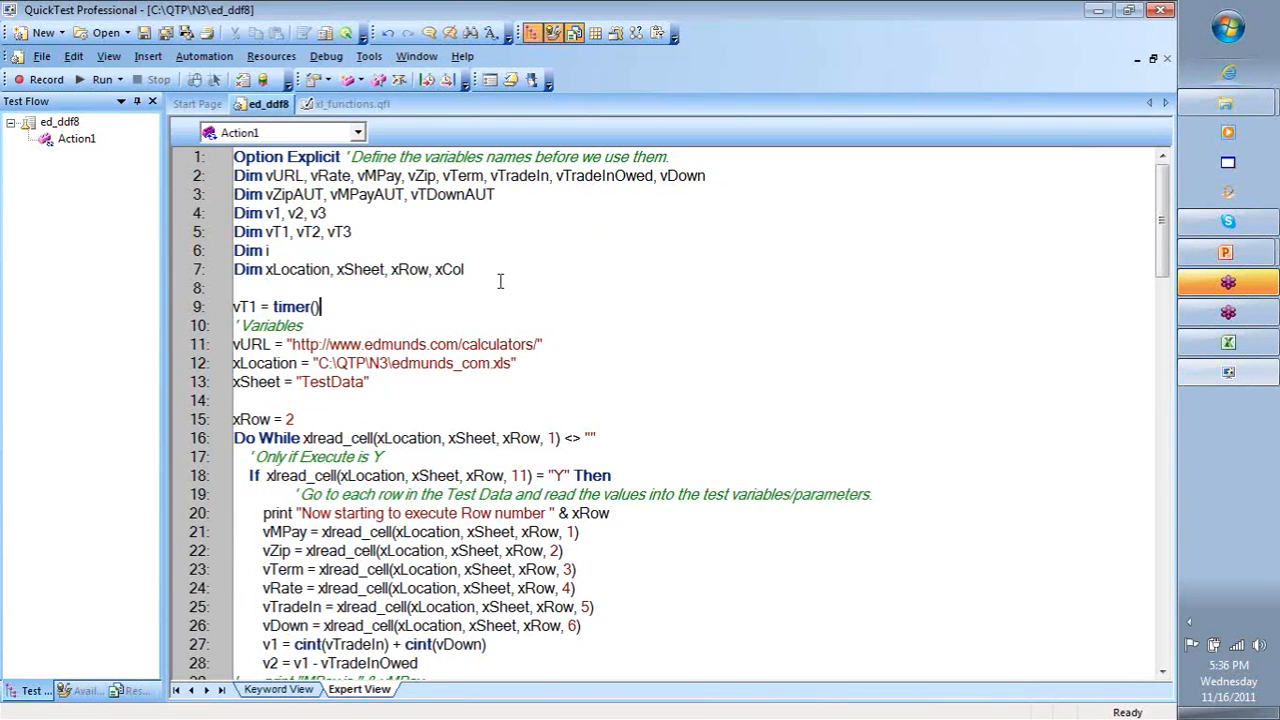
Review the ed_ddf8 row loop of fStep calls and open the N3 project folder.
scroll("down", 3)
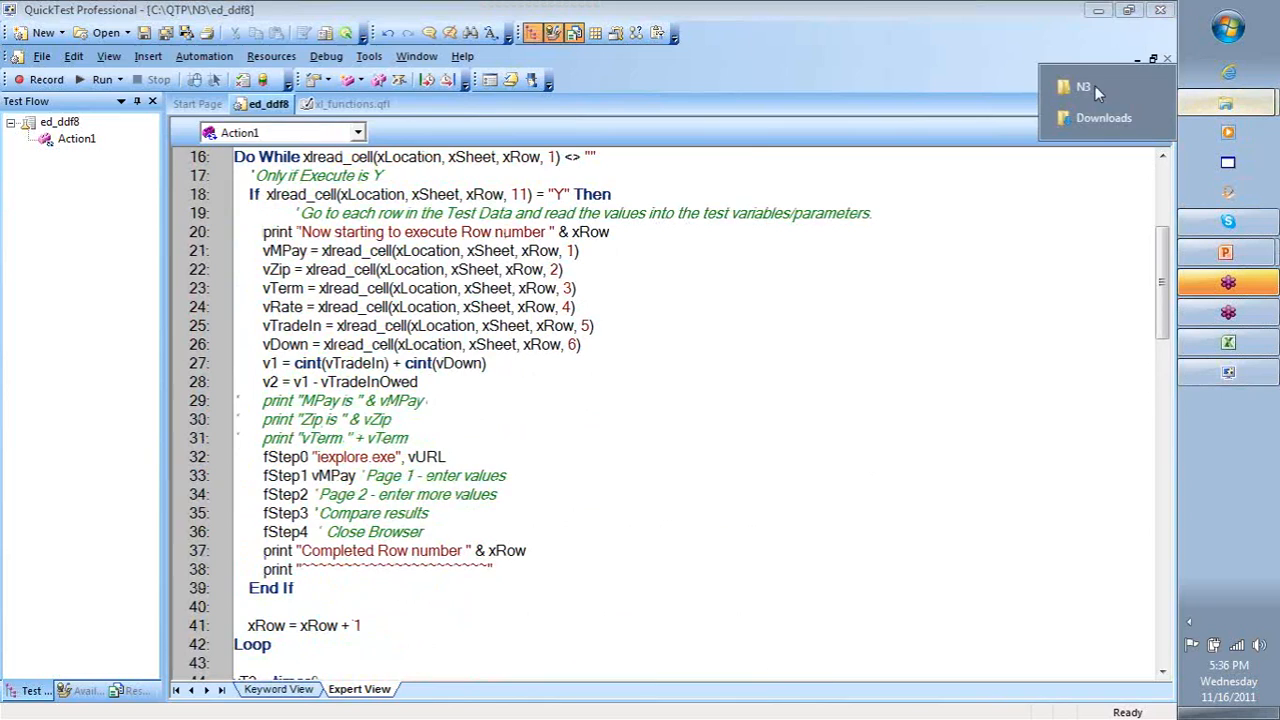
left_click(1084, 88)
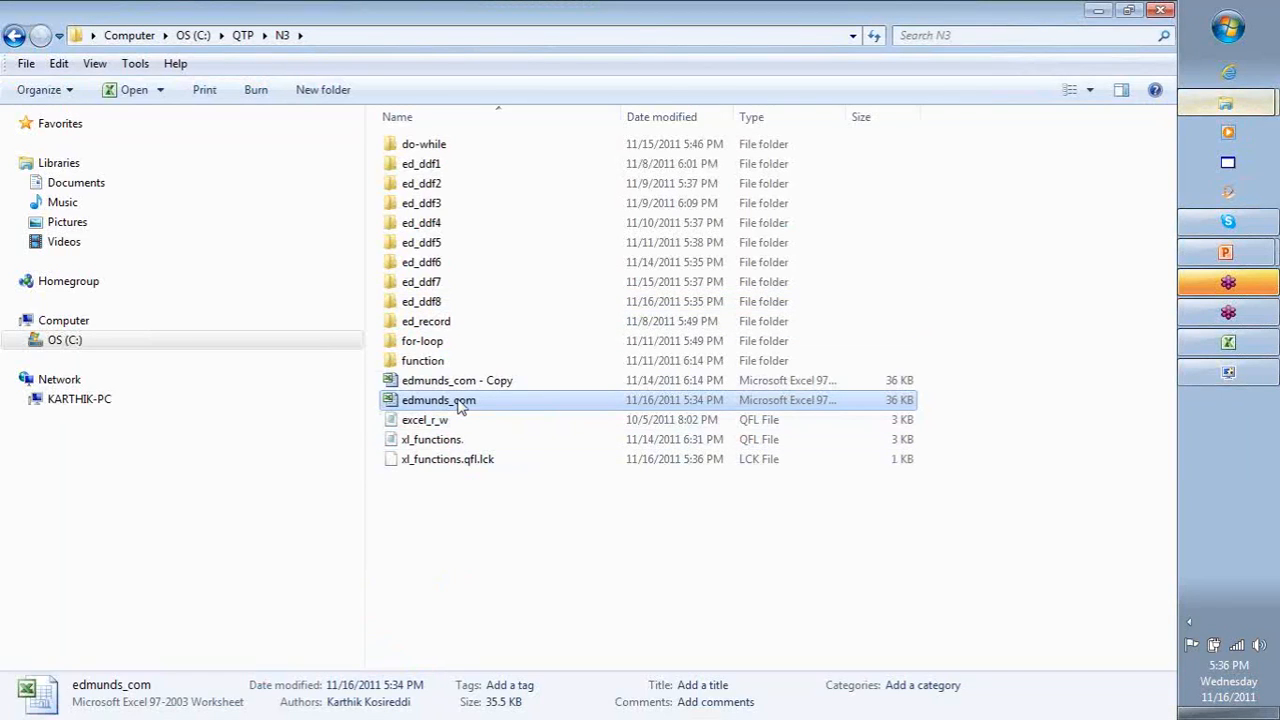
Open the edmunds_com workbook and review the Execute Y/N flags in the TestData sheet.
double_click(438, 400)
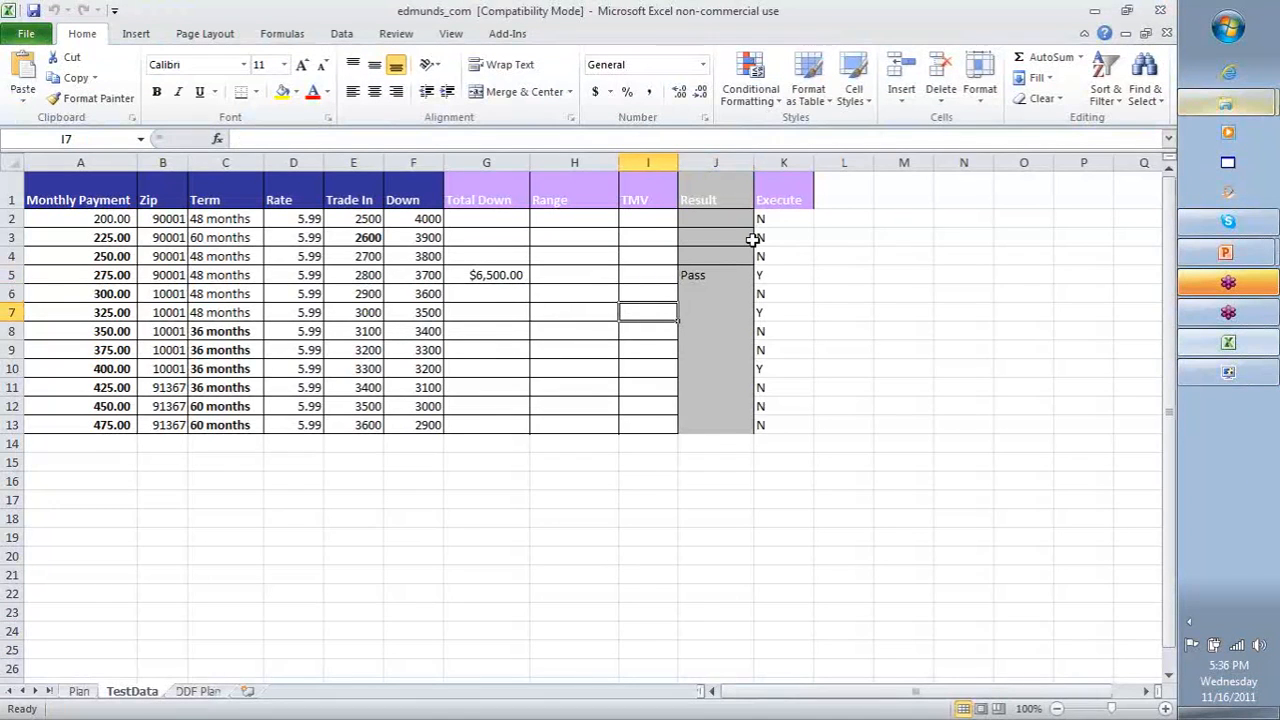
left_click(784, 276)
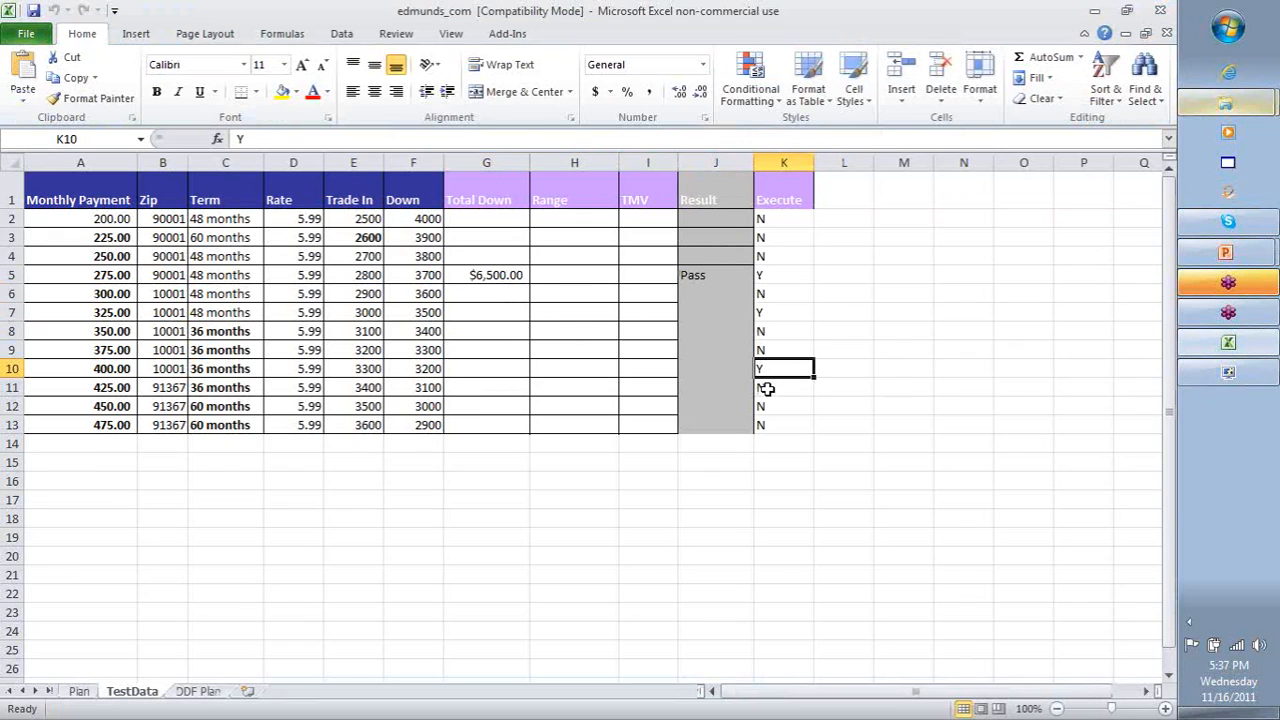
left_click(784, 424)
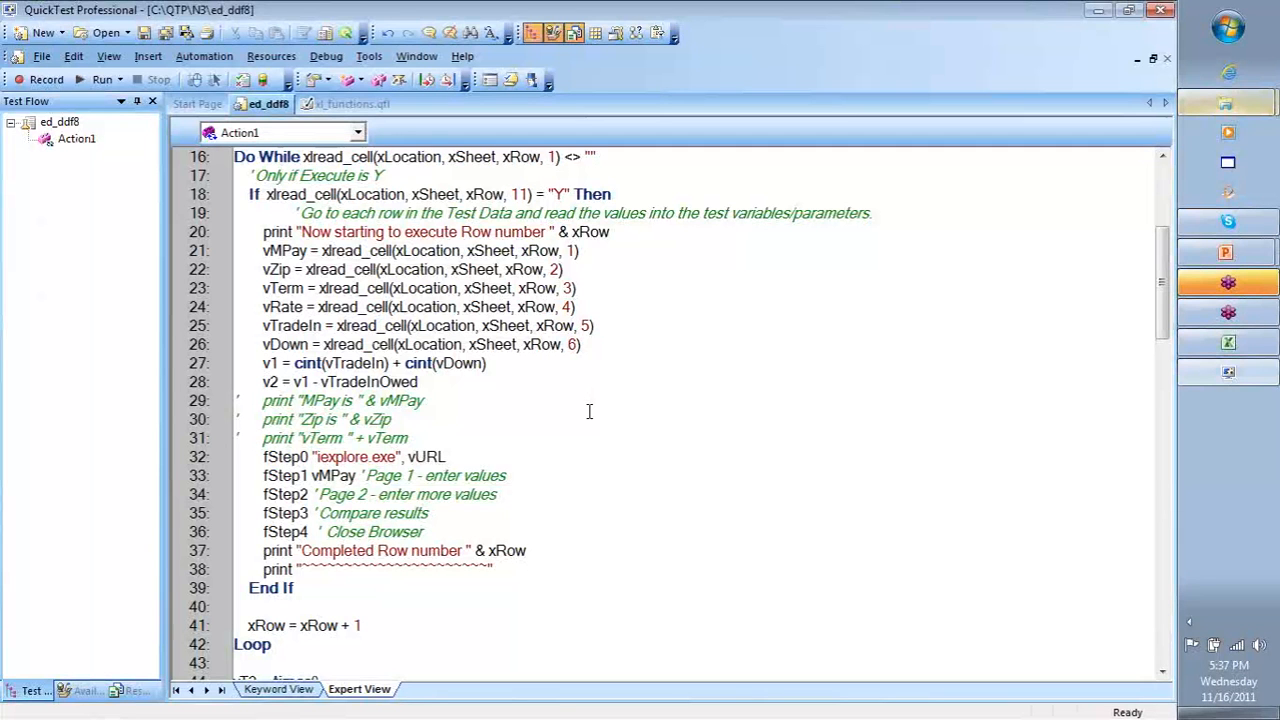
mouse_move(608, 428)
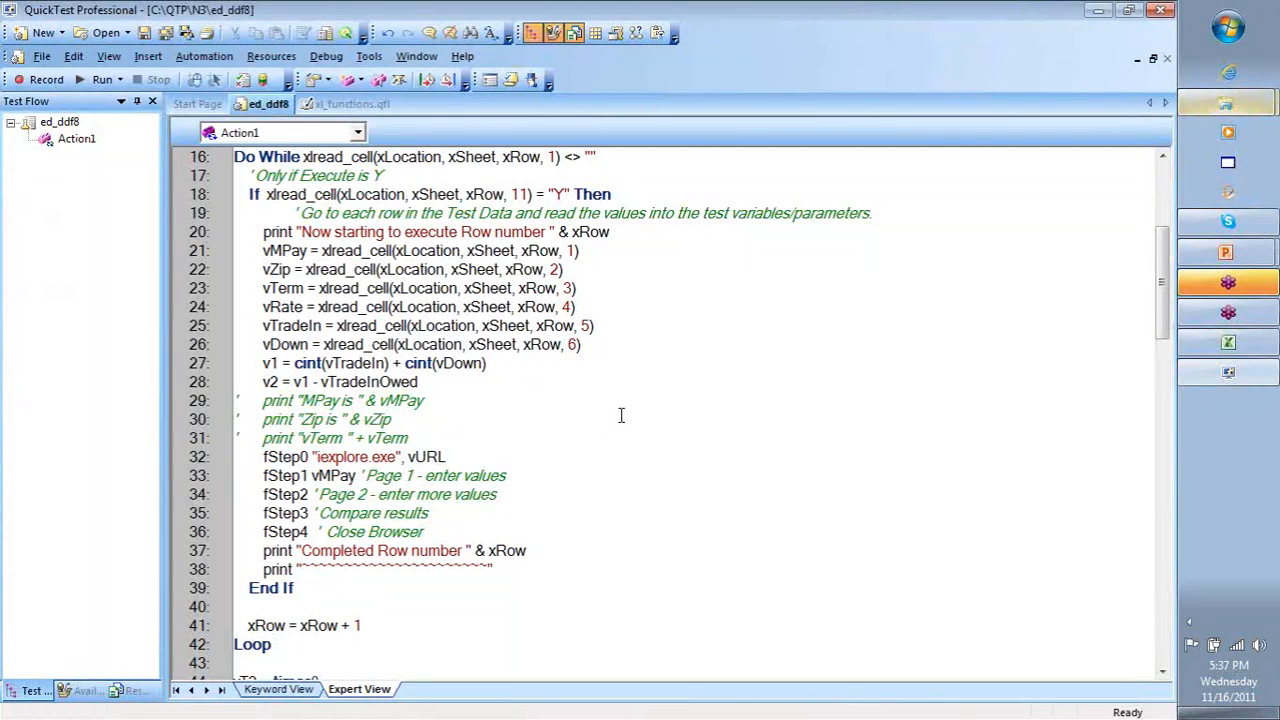
Bring fStep1 into view, review its WebElement("Go").Click statement and place the cursor on wait 3.
scroll("down", 3)
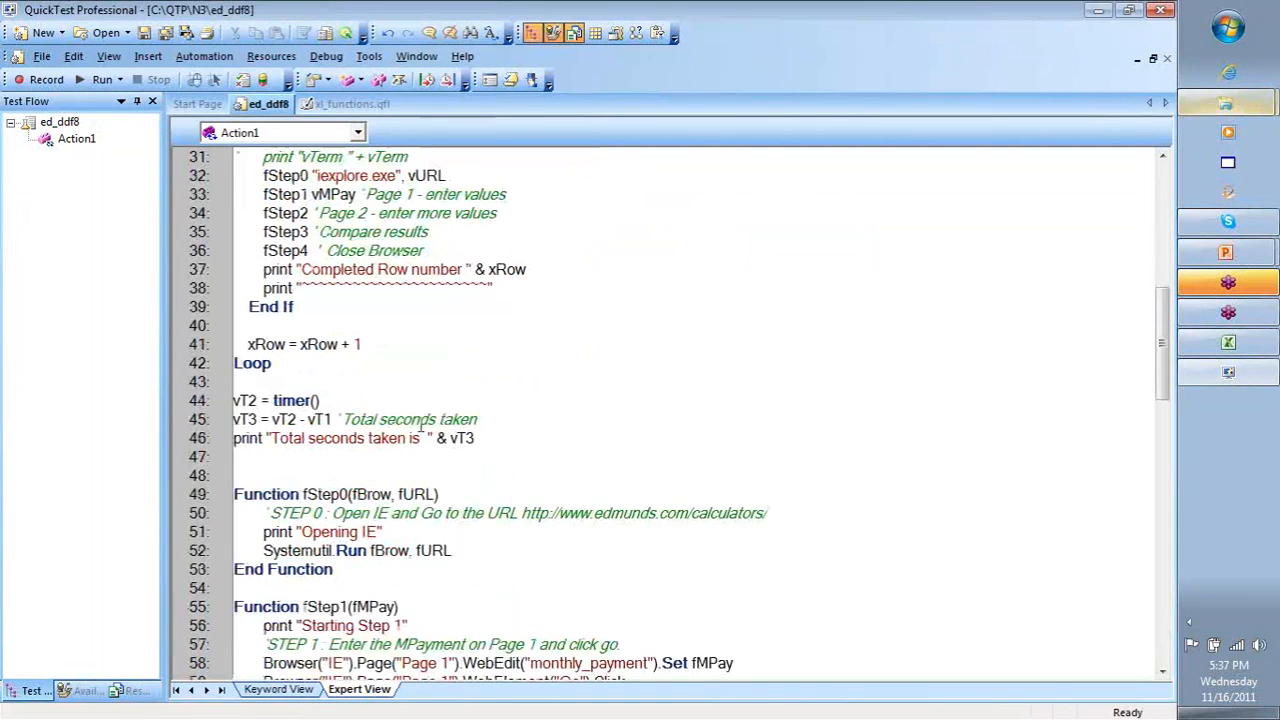
scroll("down", 3)
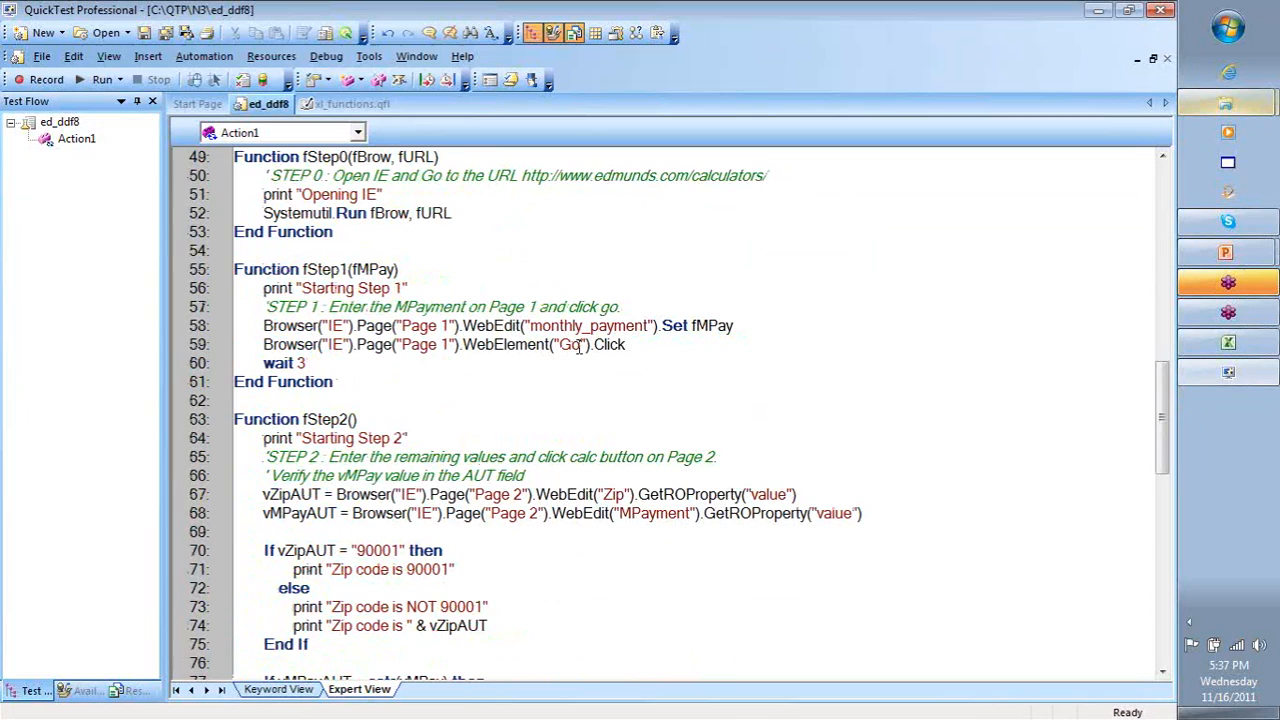
double_click(610, 344)
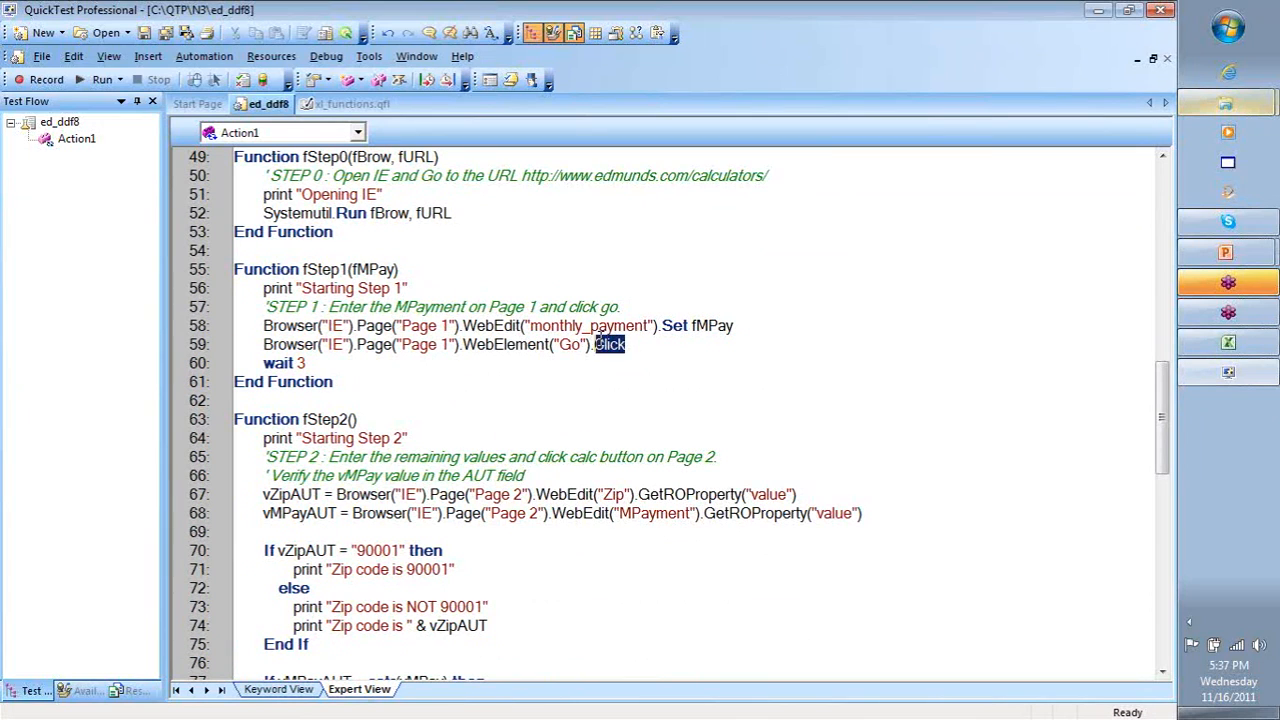
left_click_drag(624, 344, 404, 344)
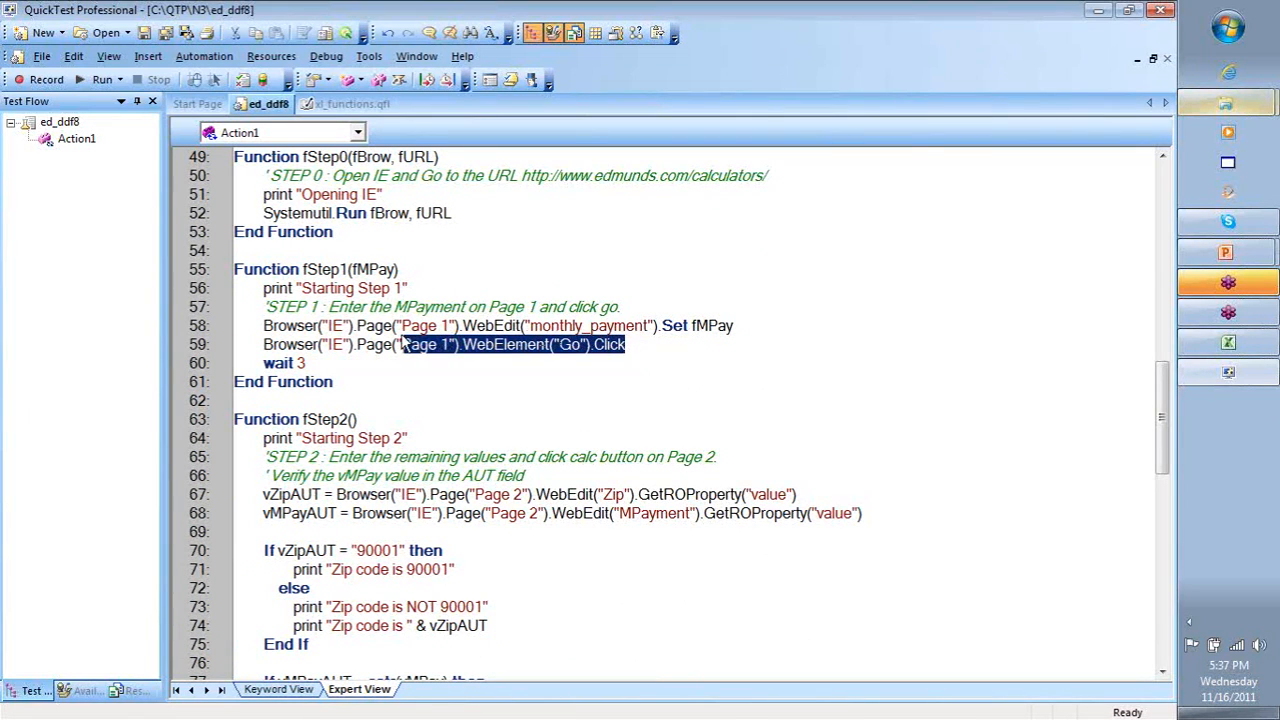
mouse_move(784, 428)
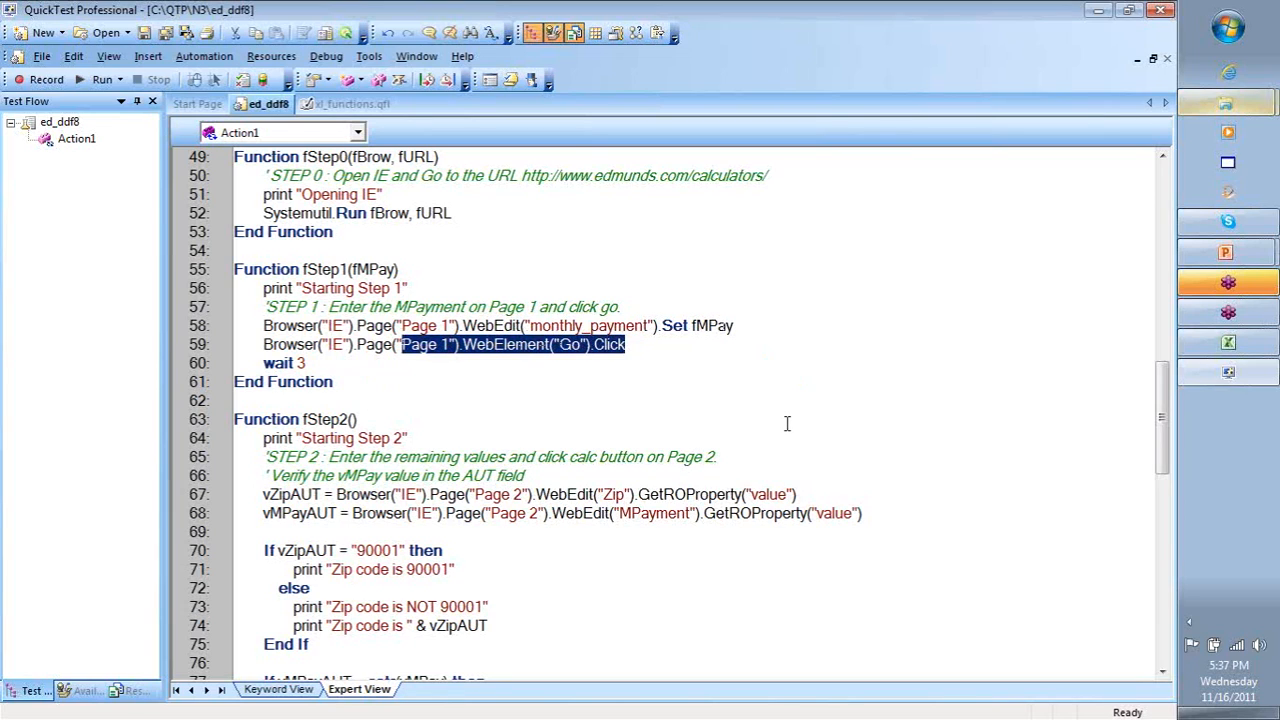
mouse_move(764, 418)
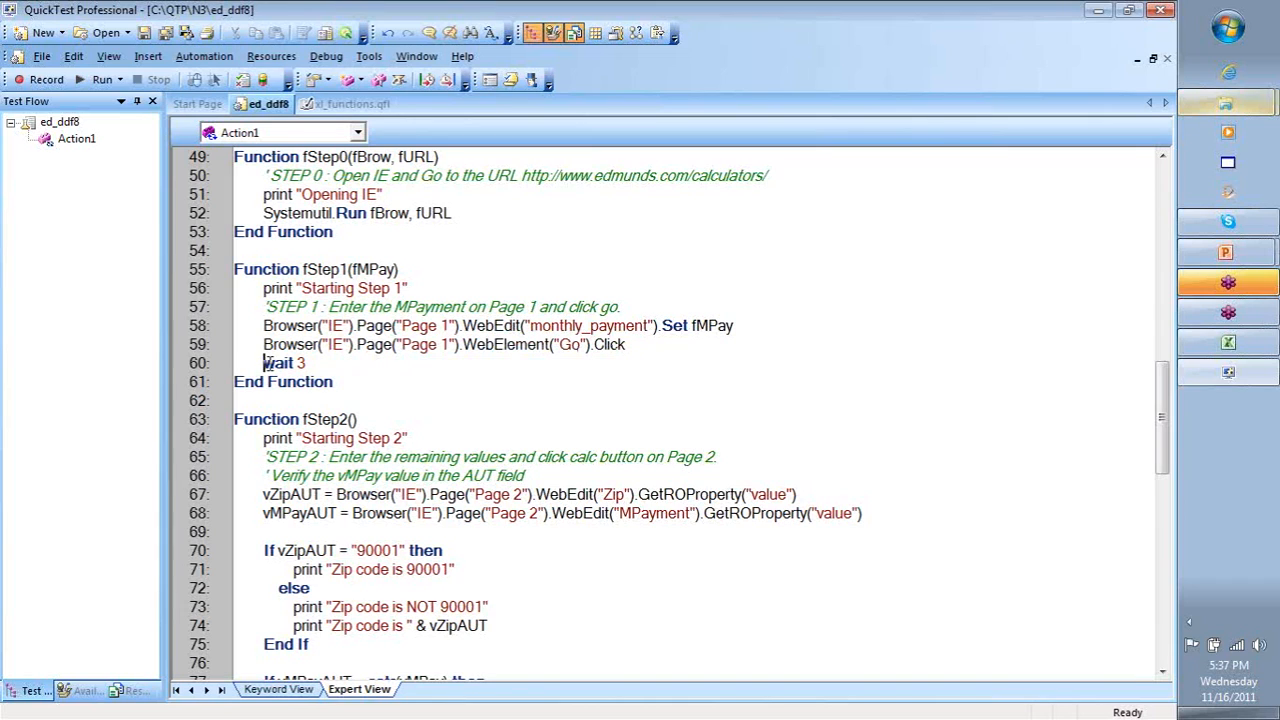
double_click(278, 364)
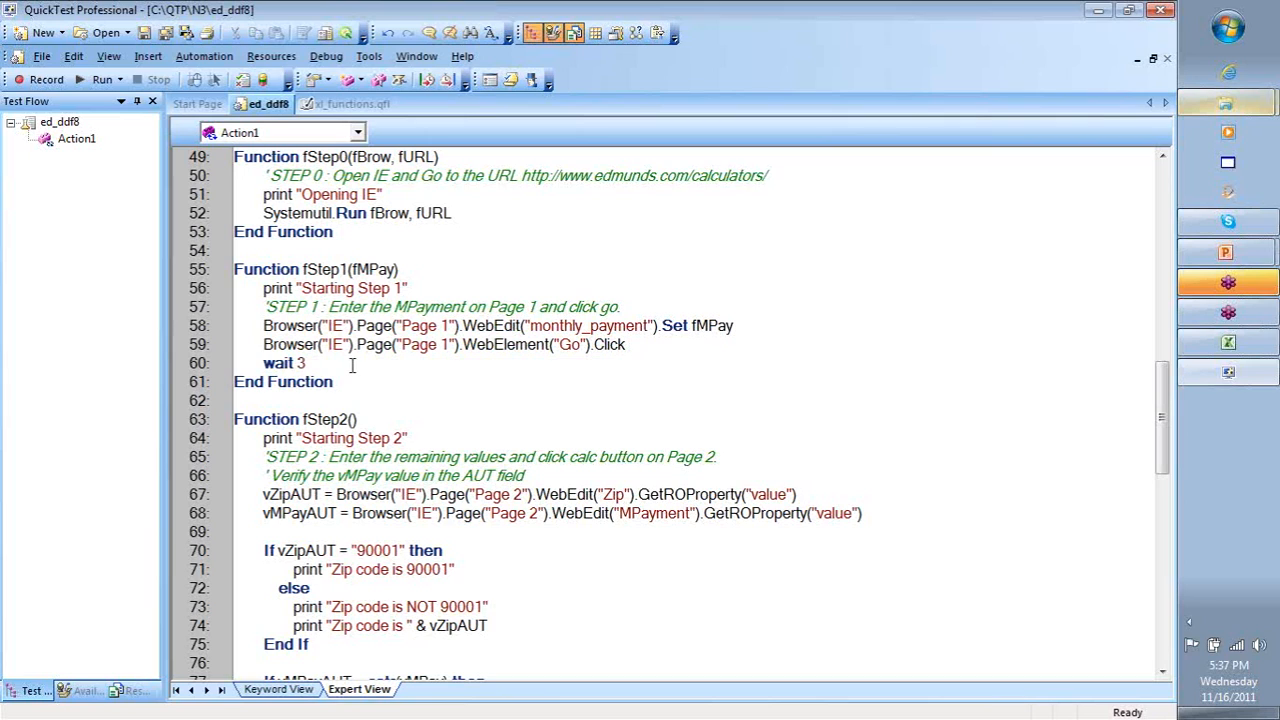
Add Browser("IE").Page("Page 1").Sync after wait 3 with a 'Synchronization comment above it.
type("Browser(\"IE\").su")
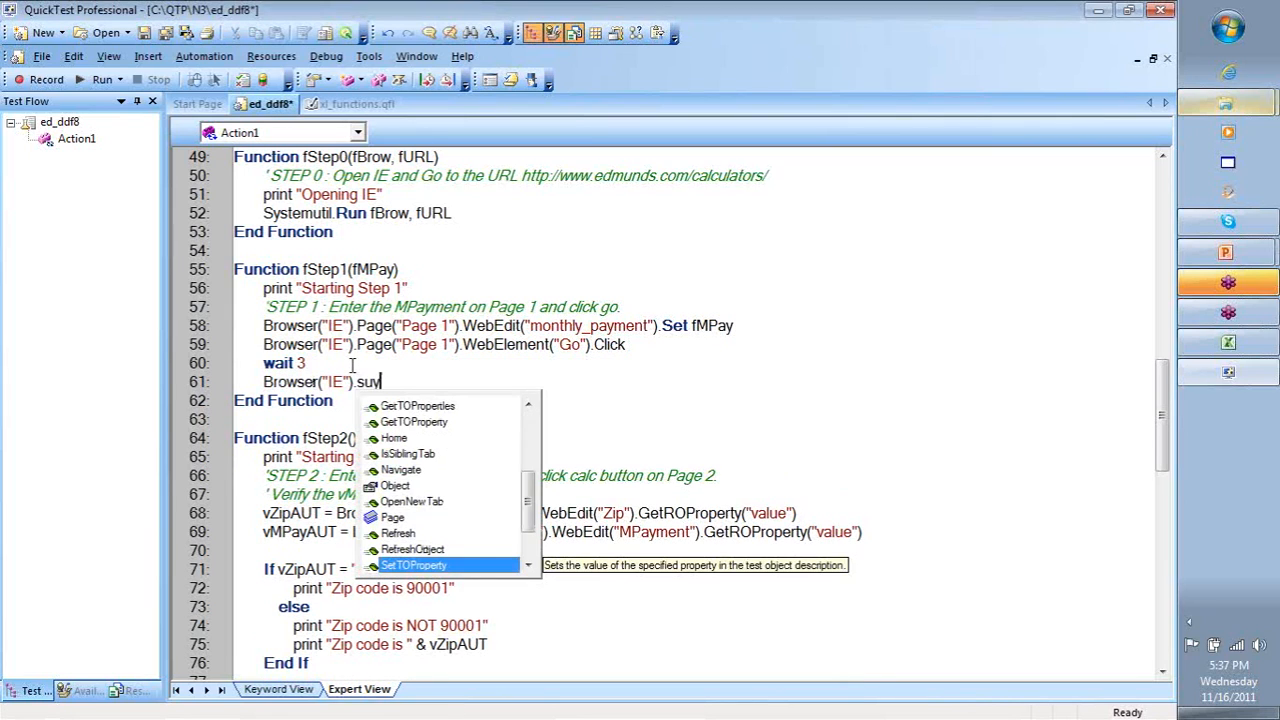
type("nc")
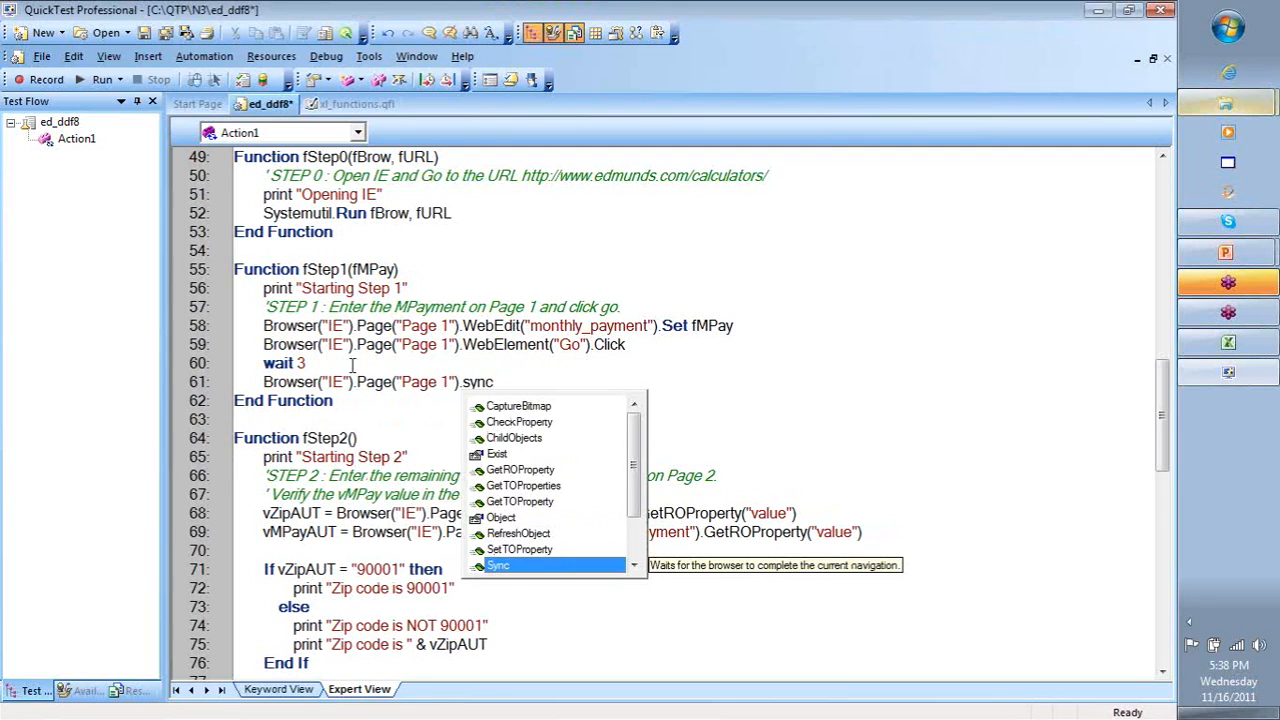
mouse_move(500, 568)
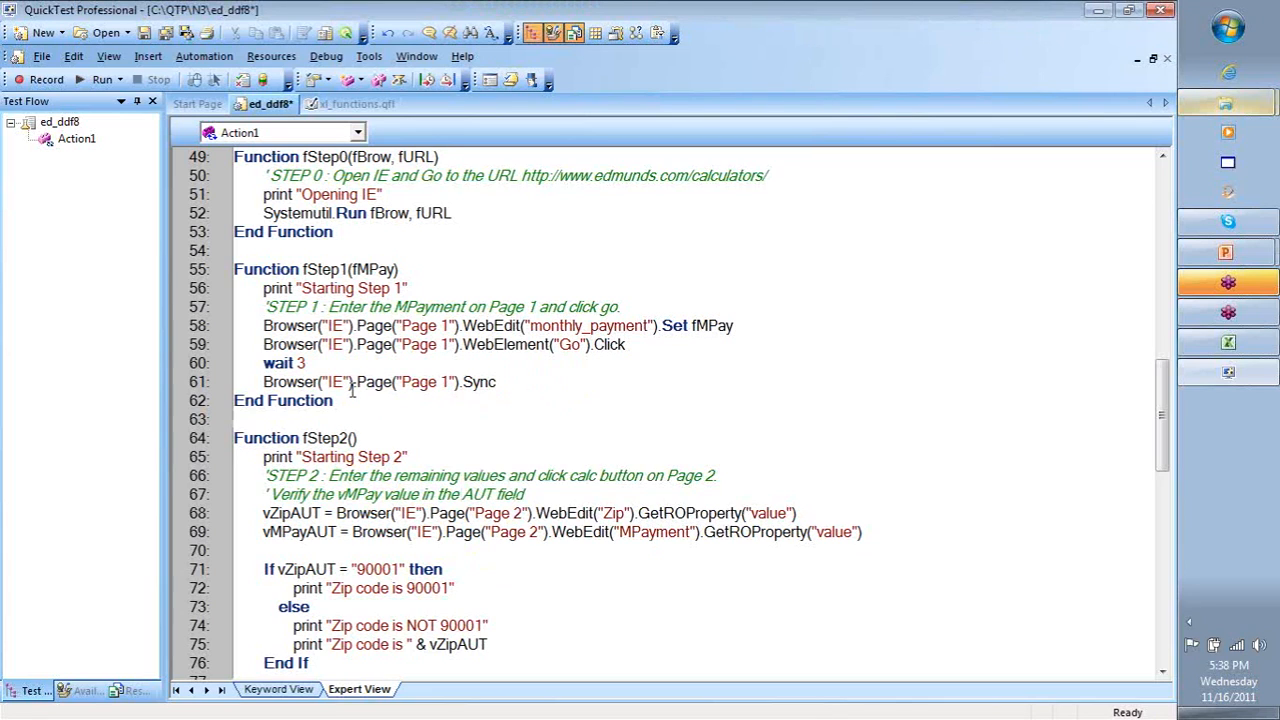
triple_click(378, 382)
type("'")
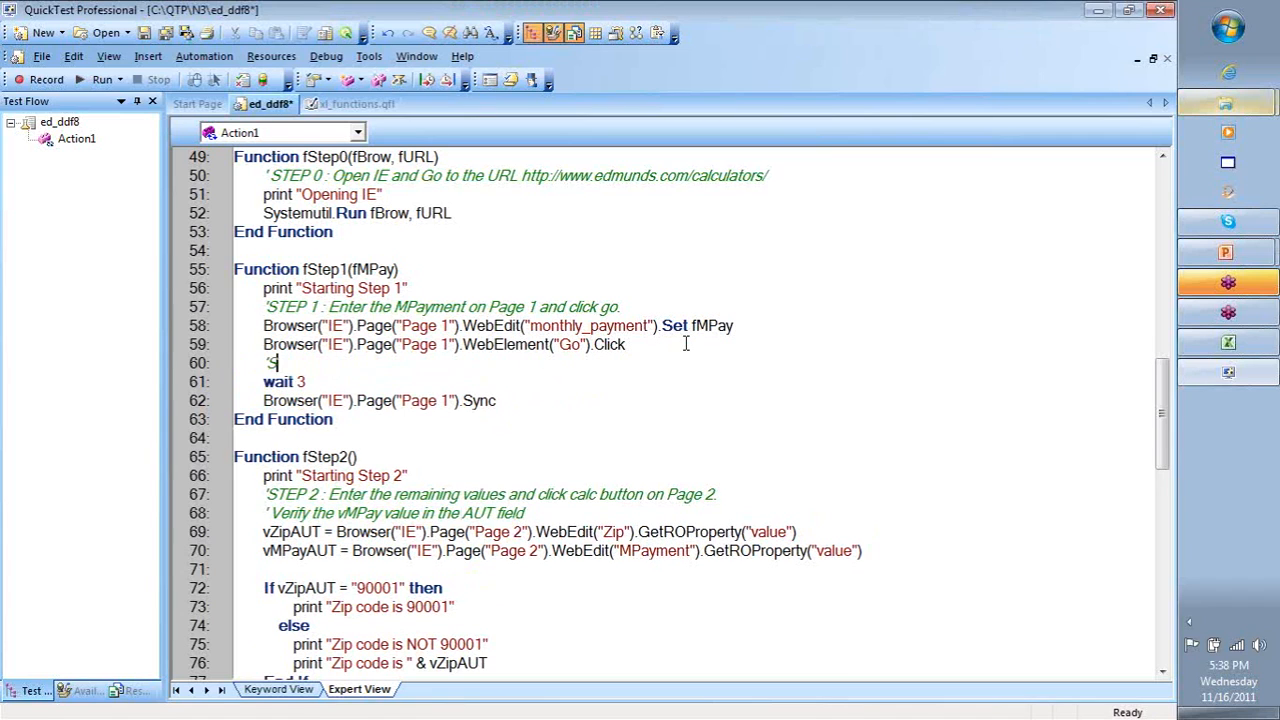
type("Synchronic")
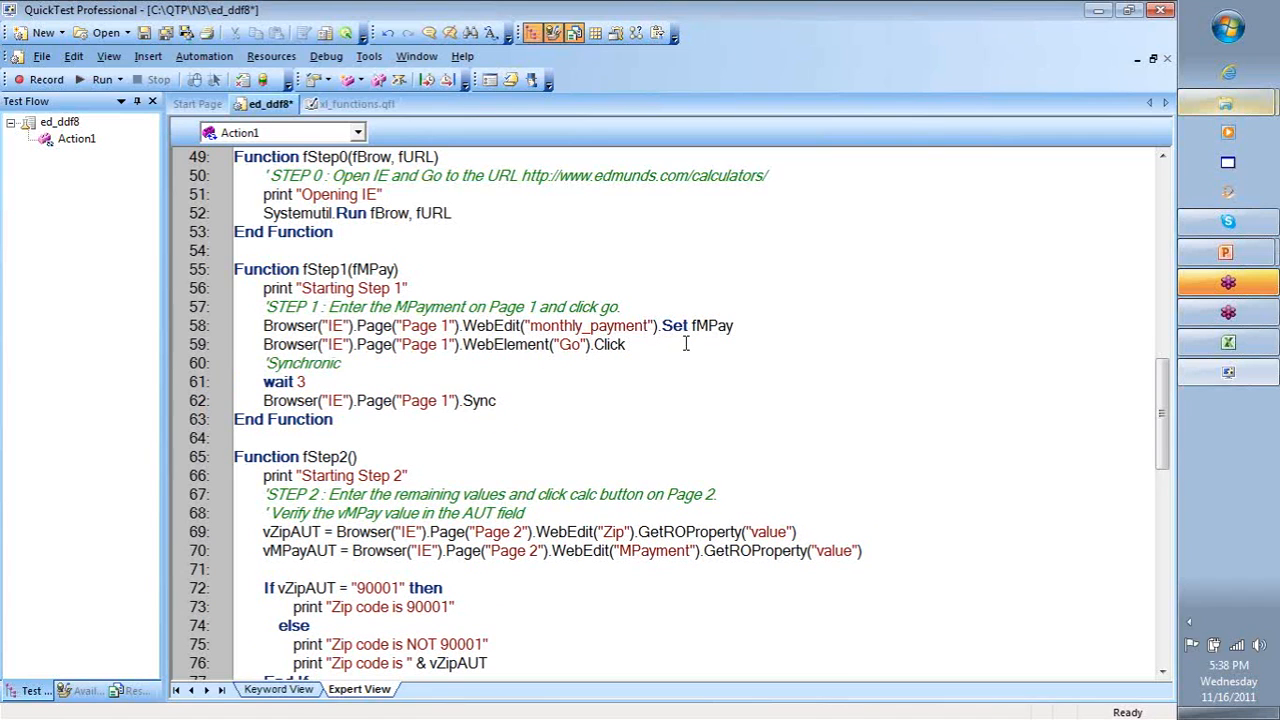
type("zation")
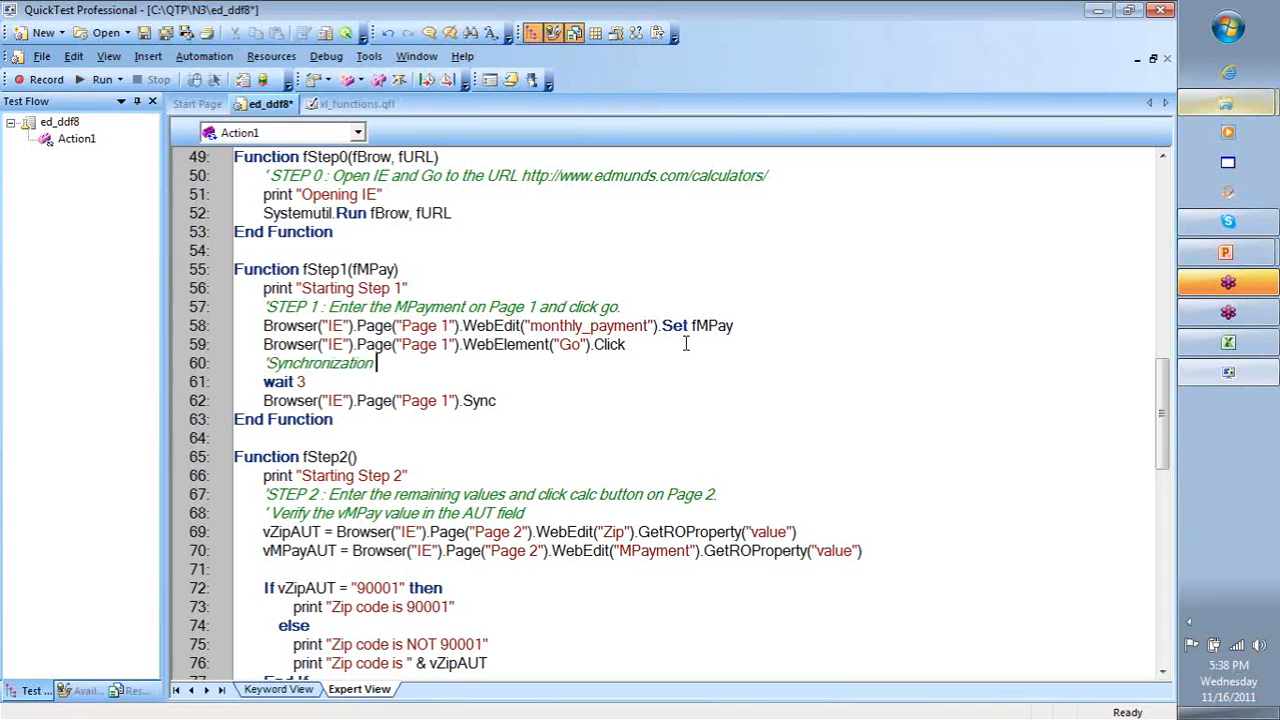